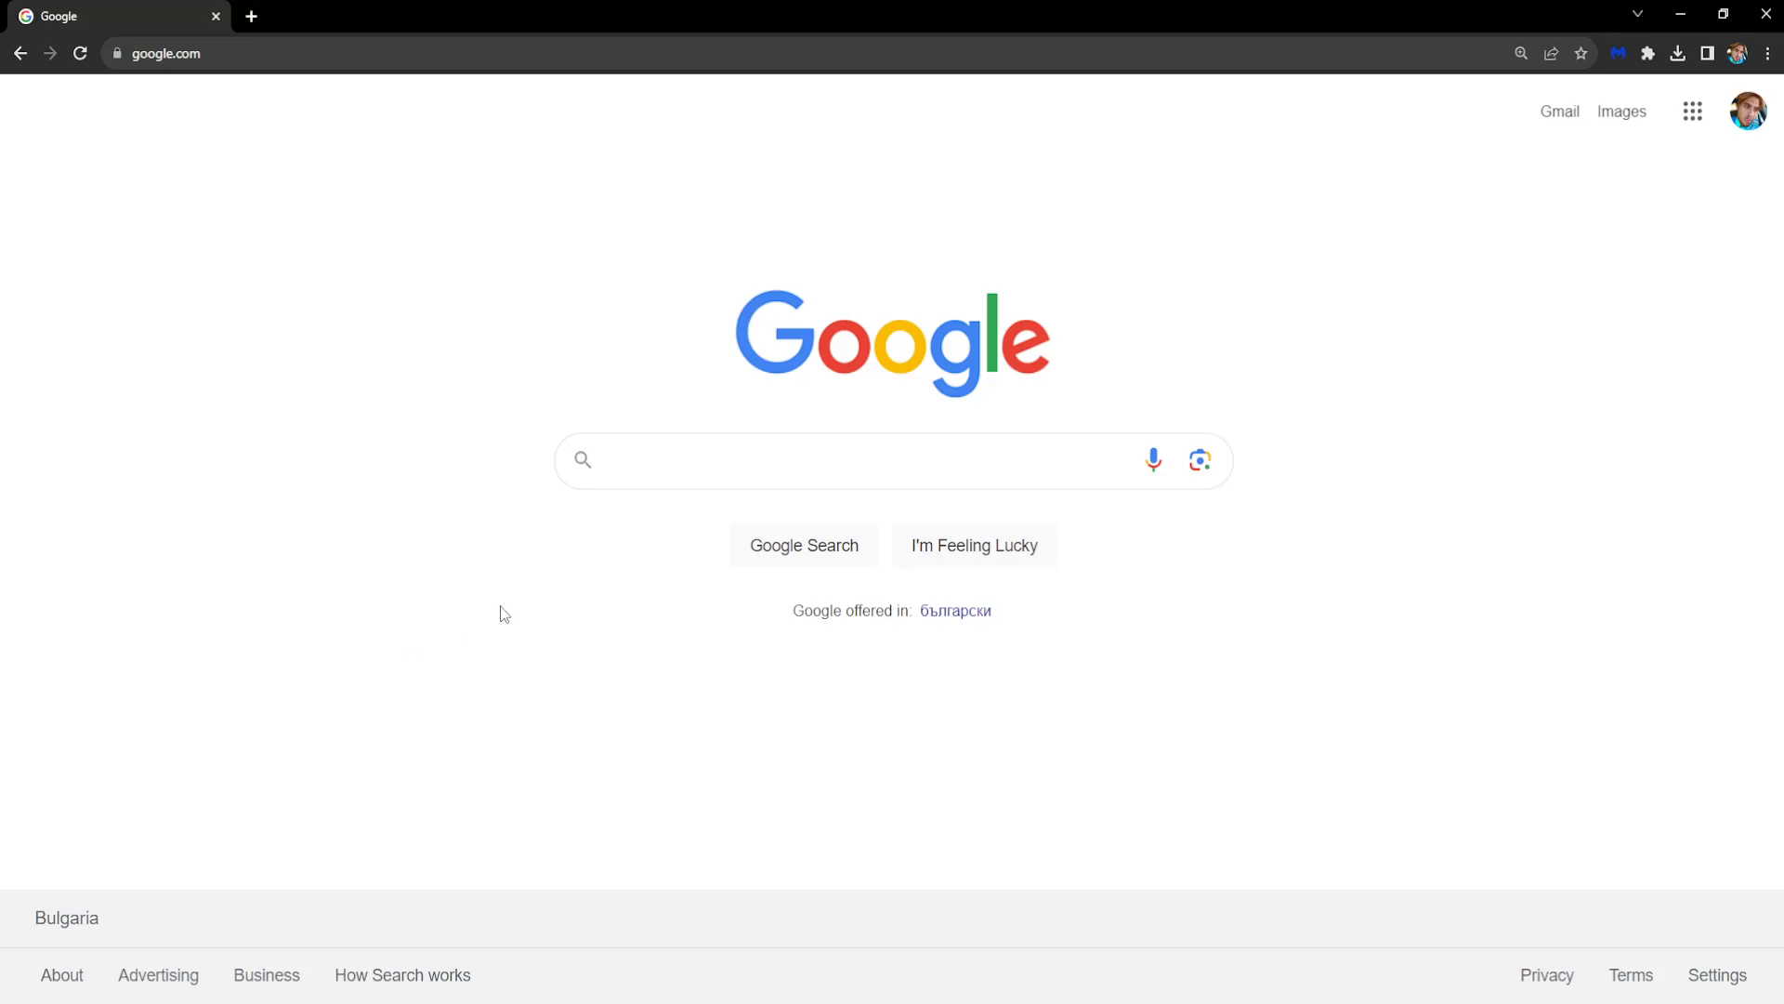
pyautogui.moveTo(1551, 821)
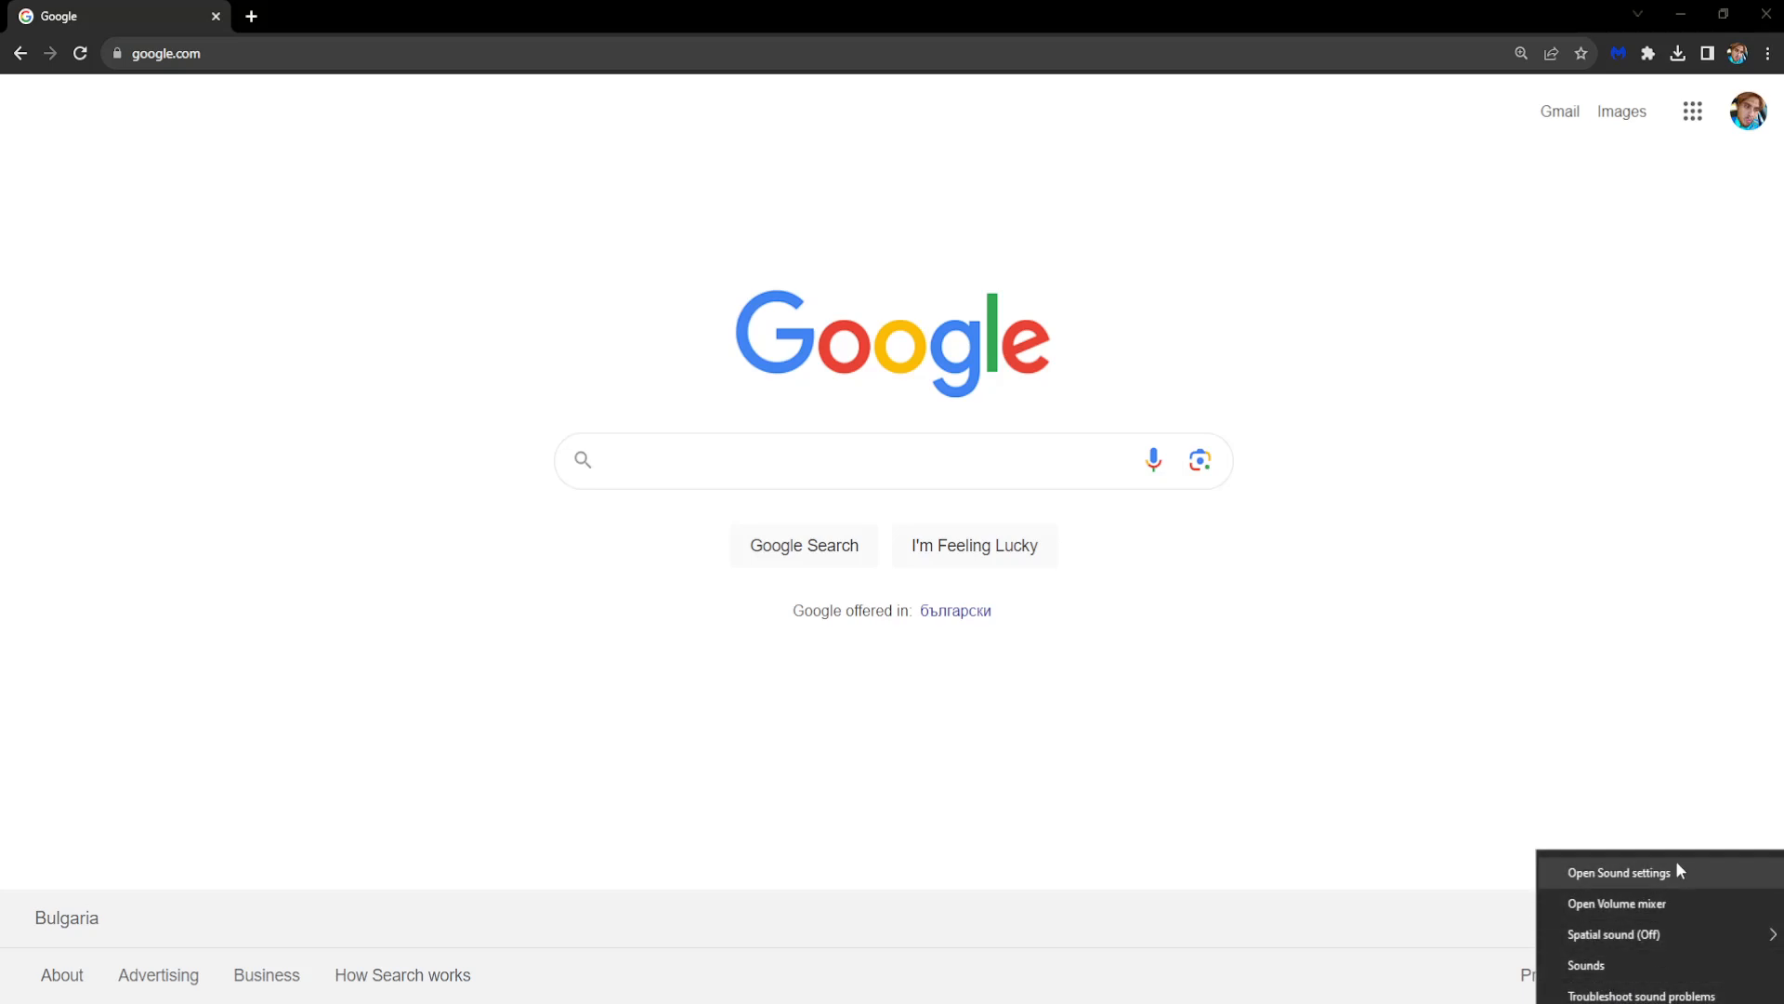
pyautogui.moveTo(1620, 840)
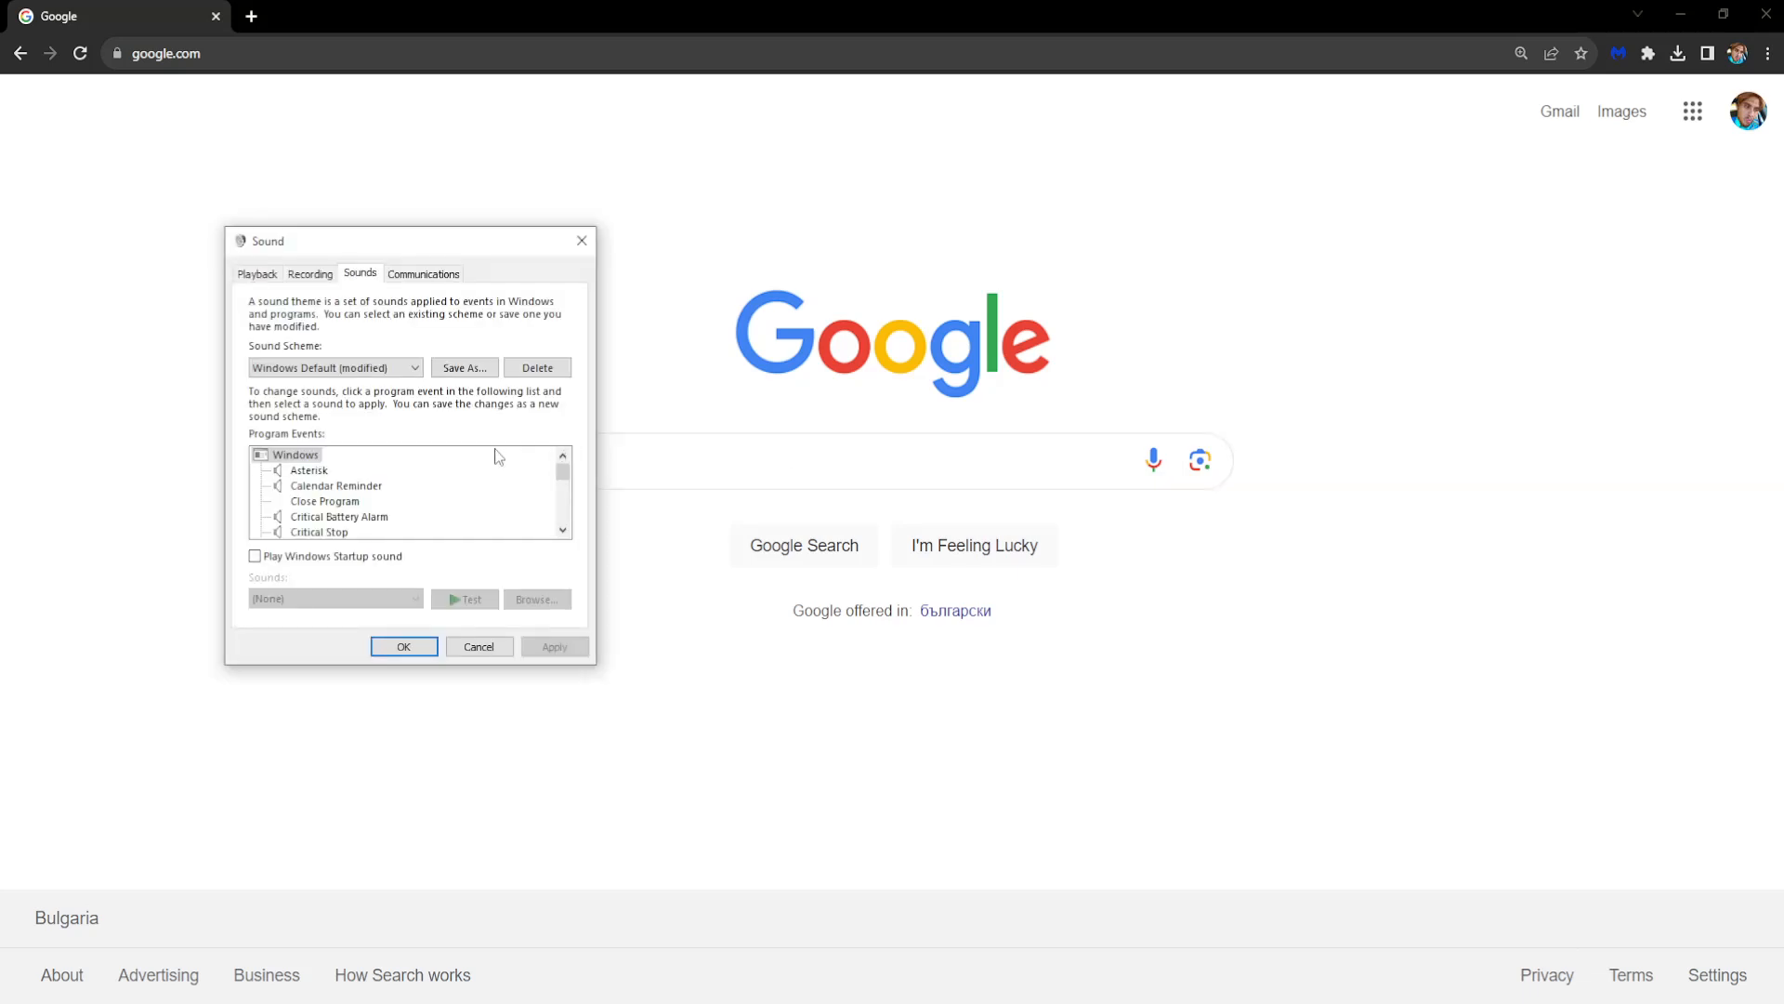
# - Move the Sound dialog to the centre of the screen
pyautogui.moveTo(268, 240); pyautogui.dragTo(574, 238)
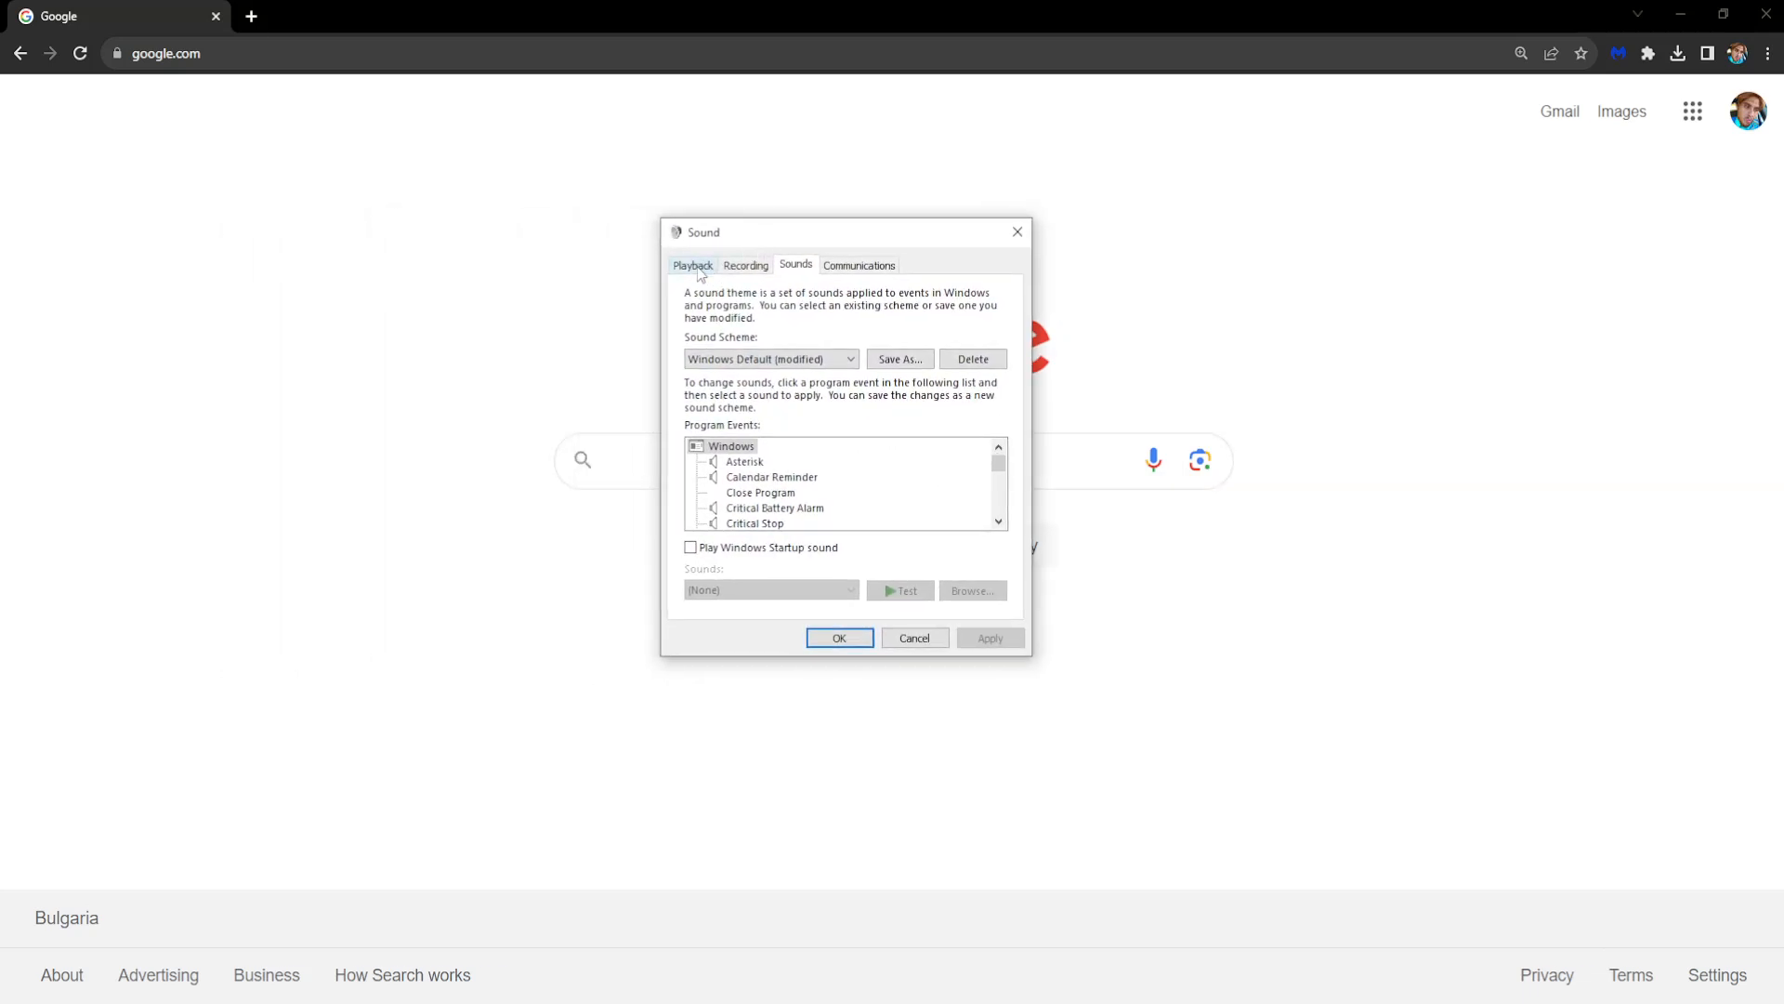
# - Select the Realtek Speakers (Default Device) in the Playback device list
pyautogui.click(693, 265)
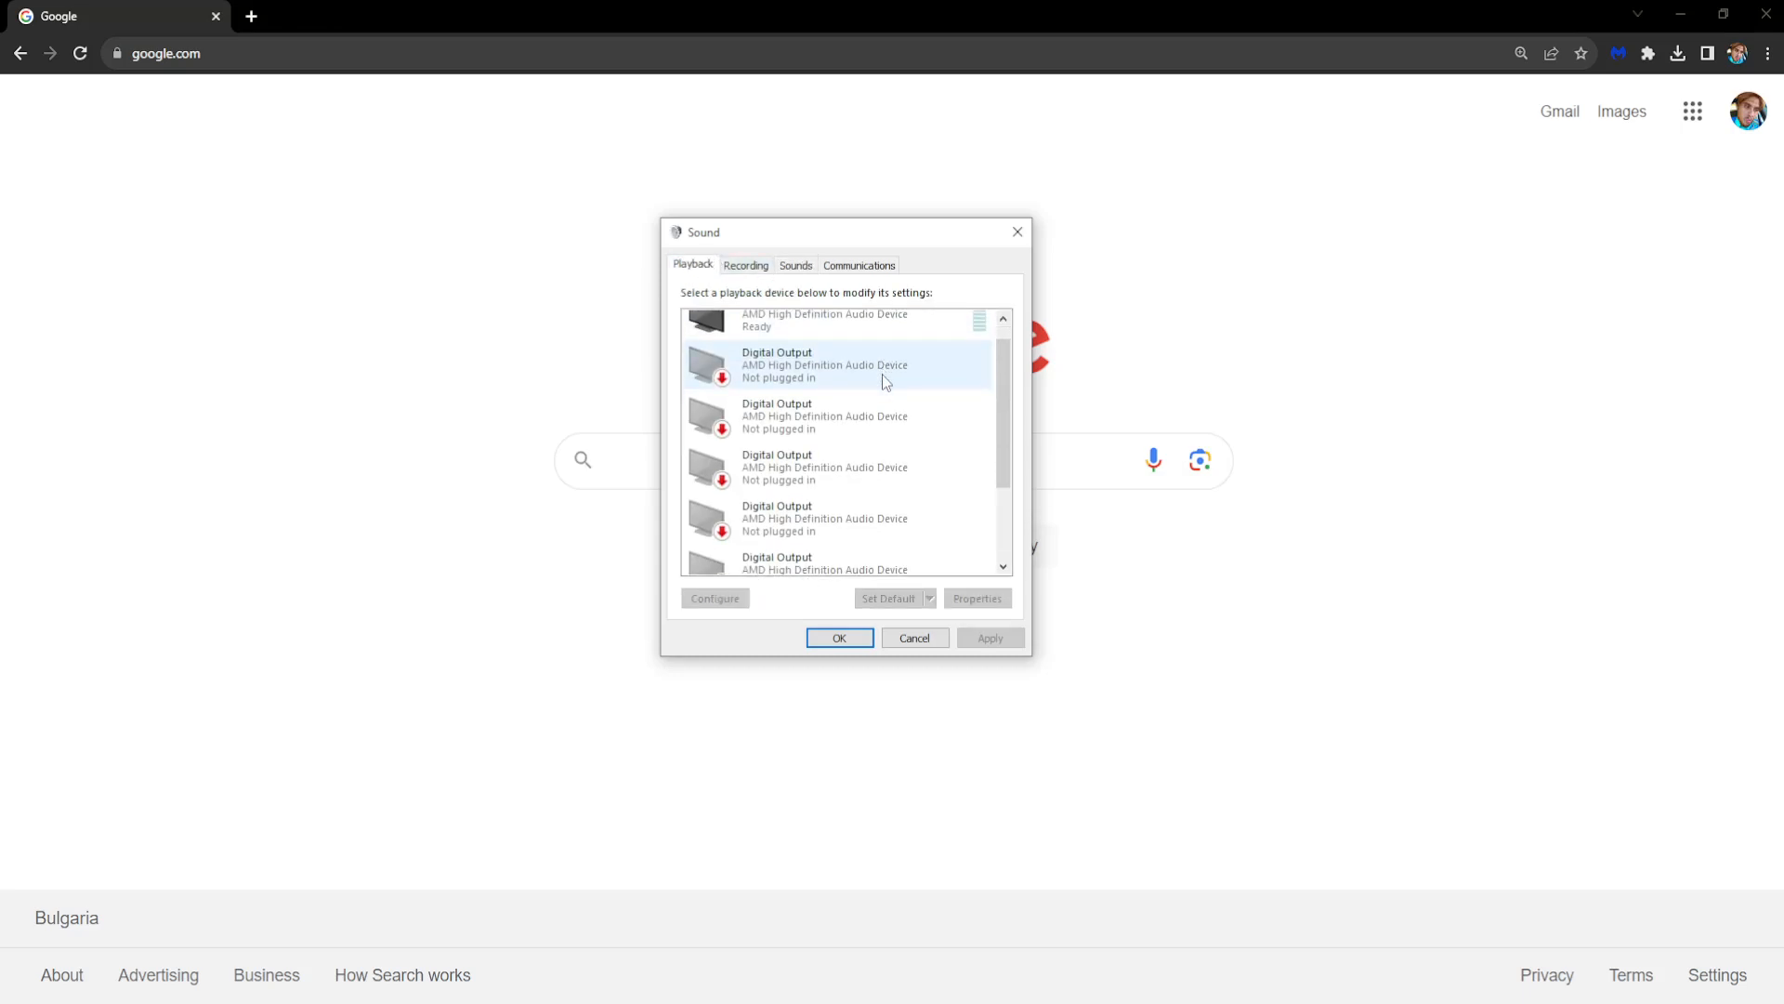
pyautogui.scroll(-3)
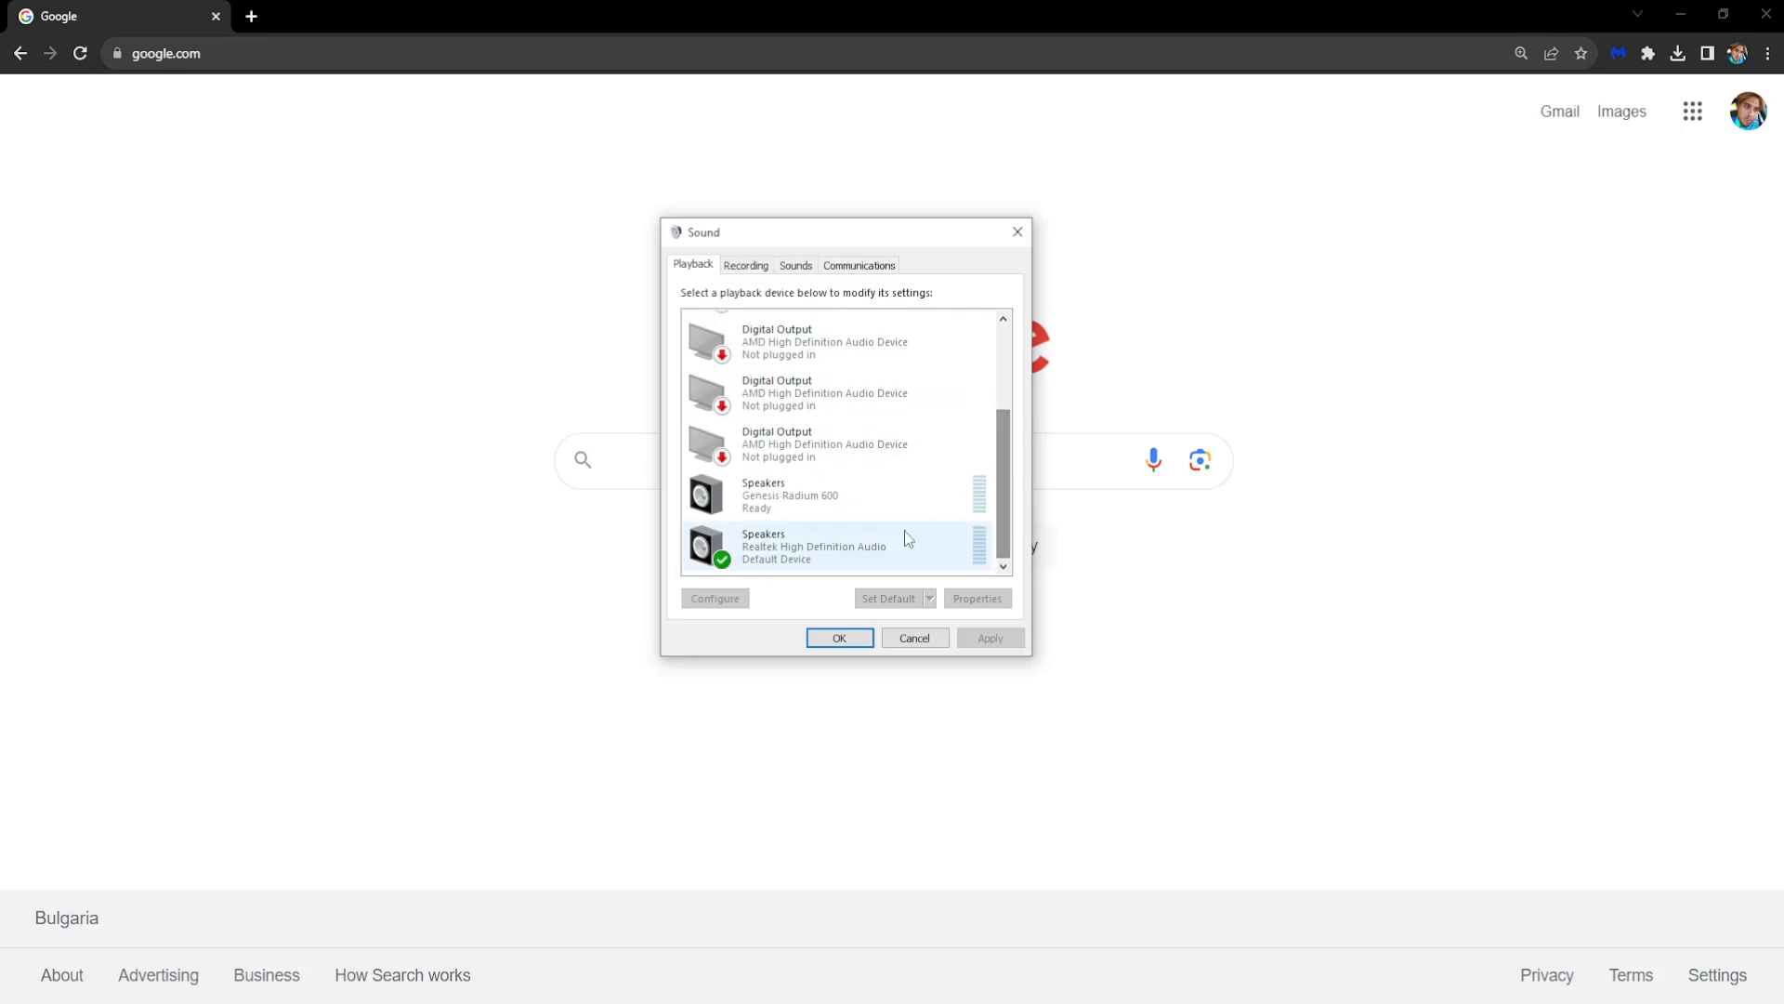
pyautogui.click(823, 341)
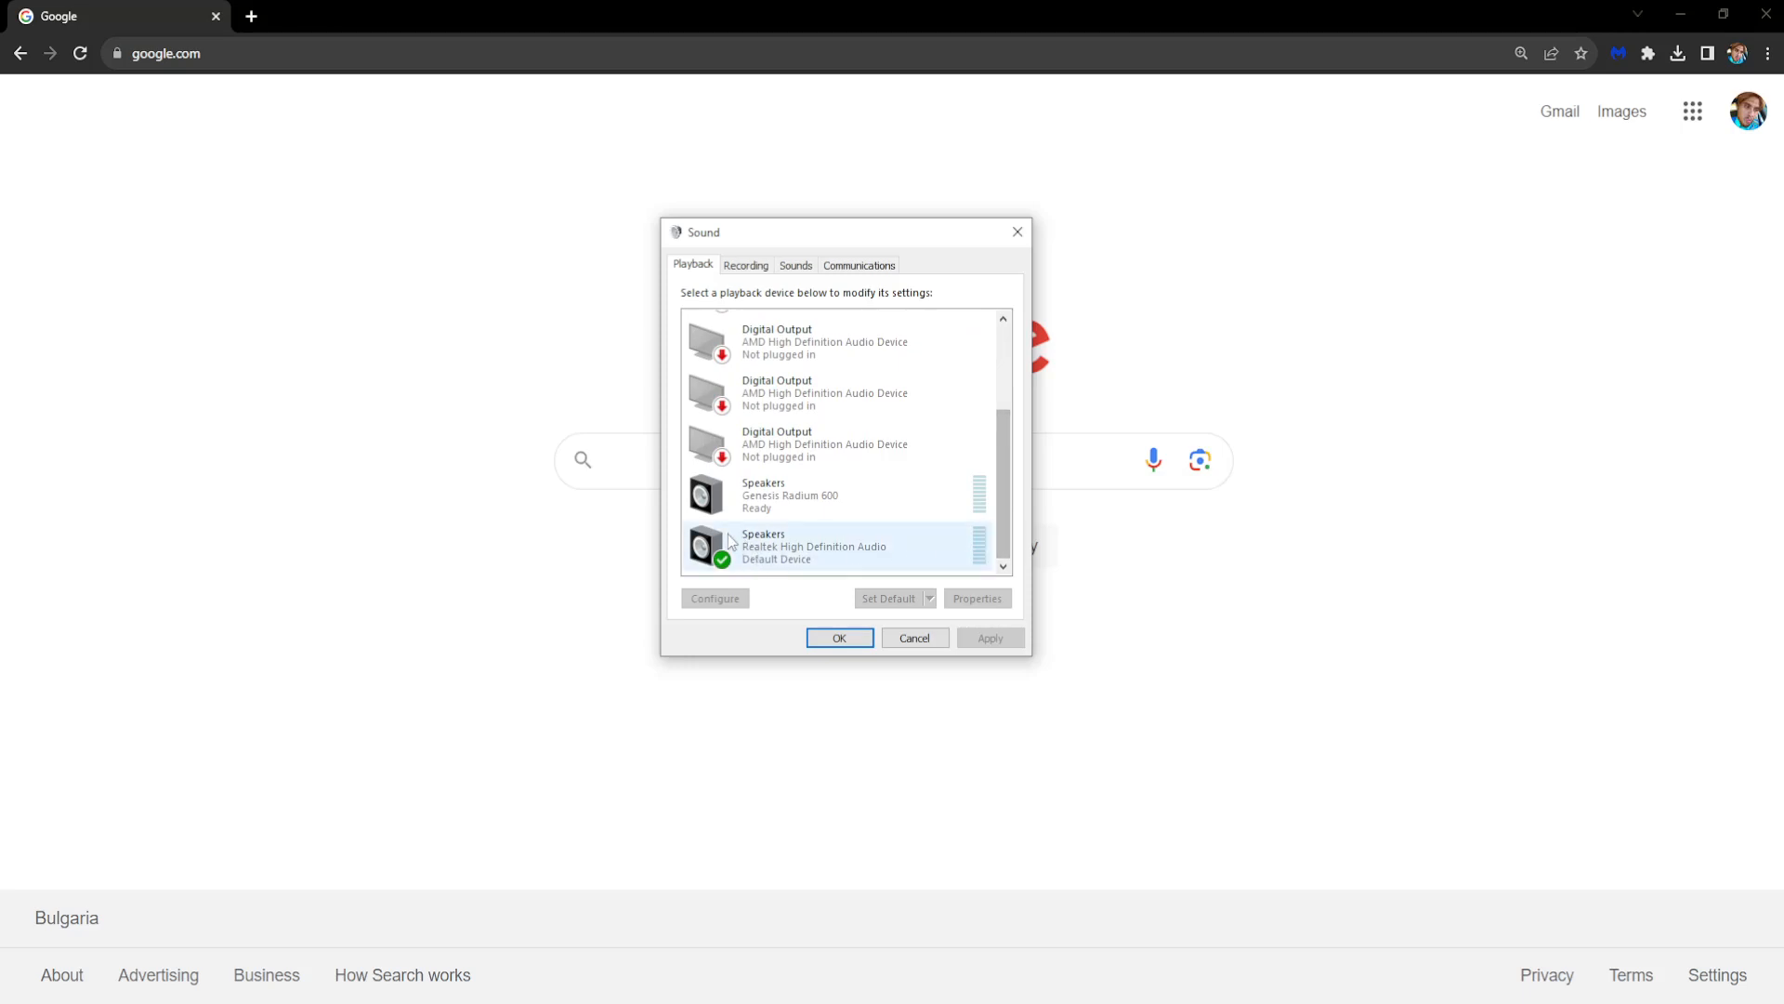
# - Open the Realtek Speakers Properties window and reposition it
pyautogui.rightClick(762, 546)
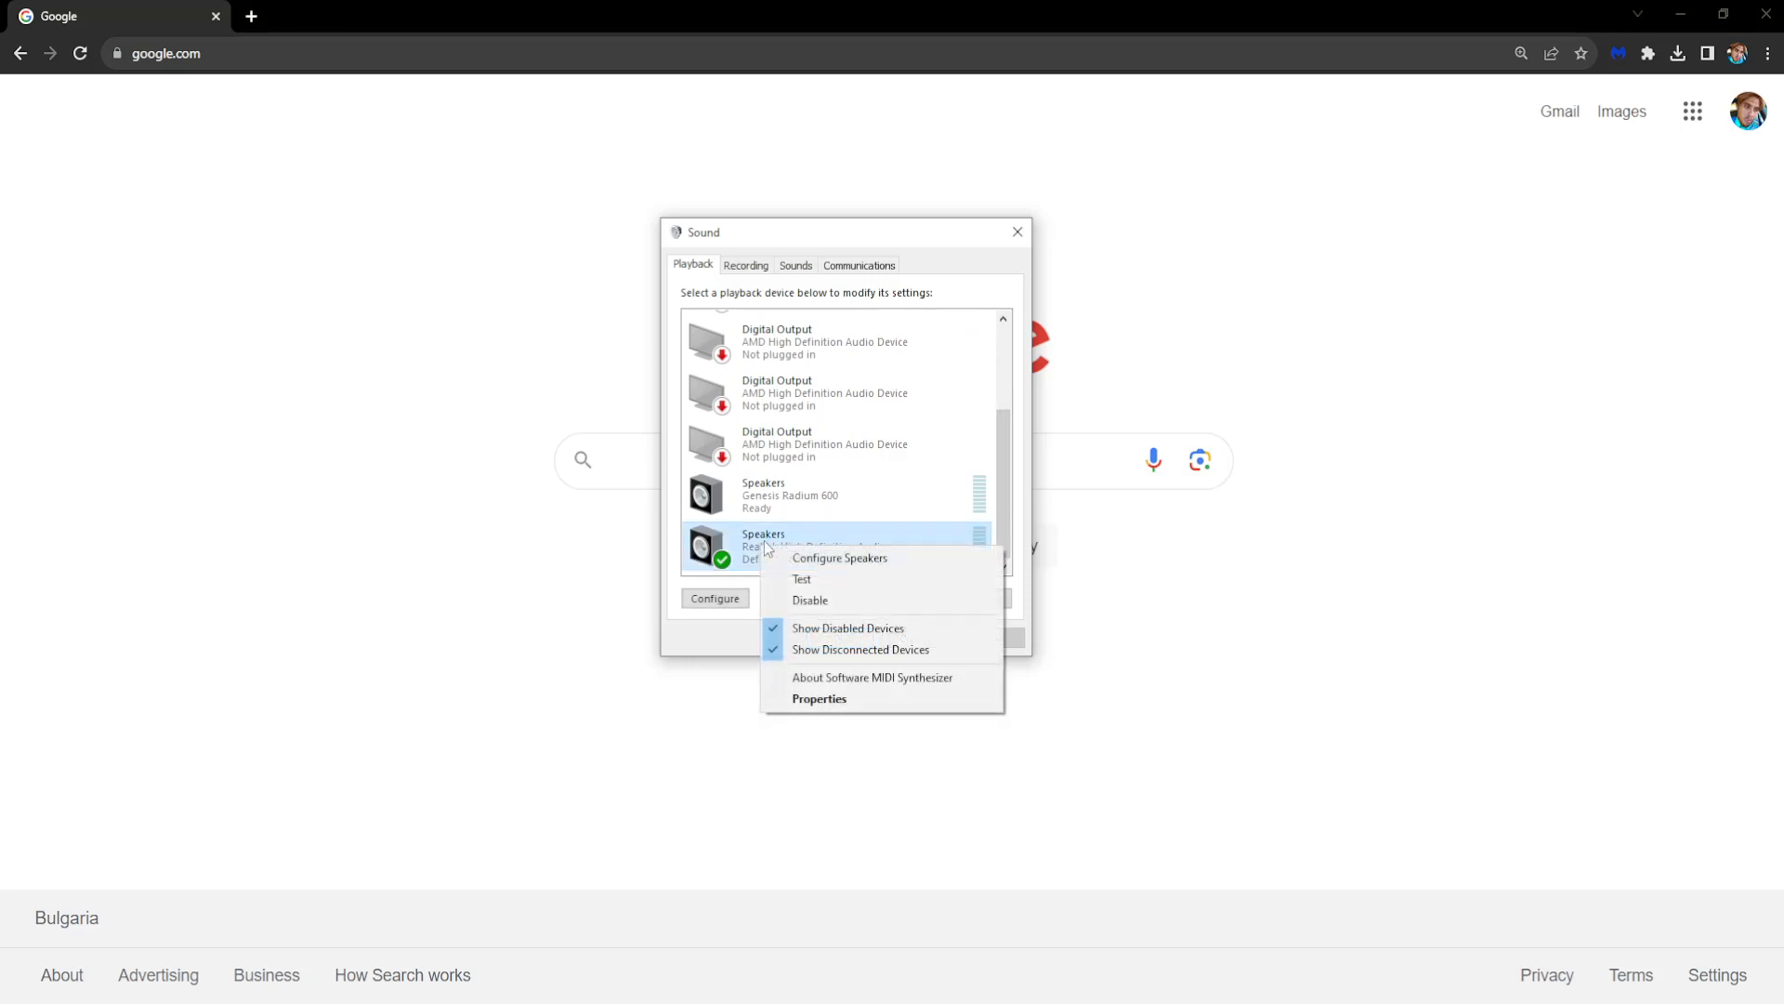
pyautogui.click(819, 698)
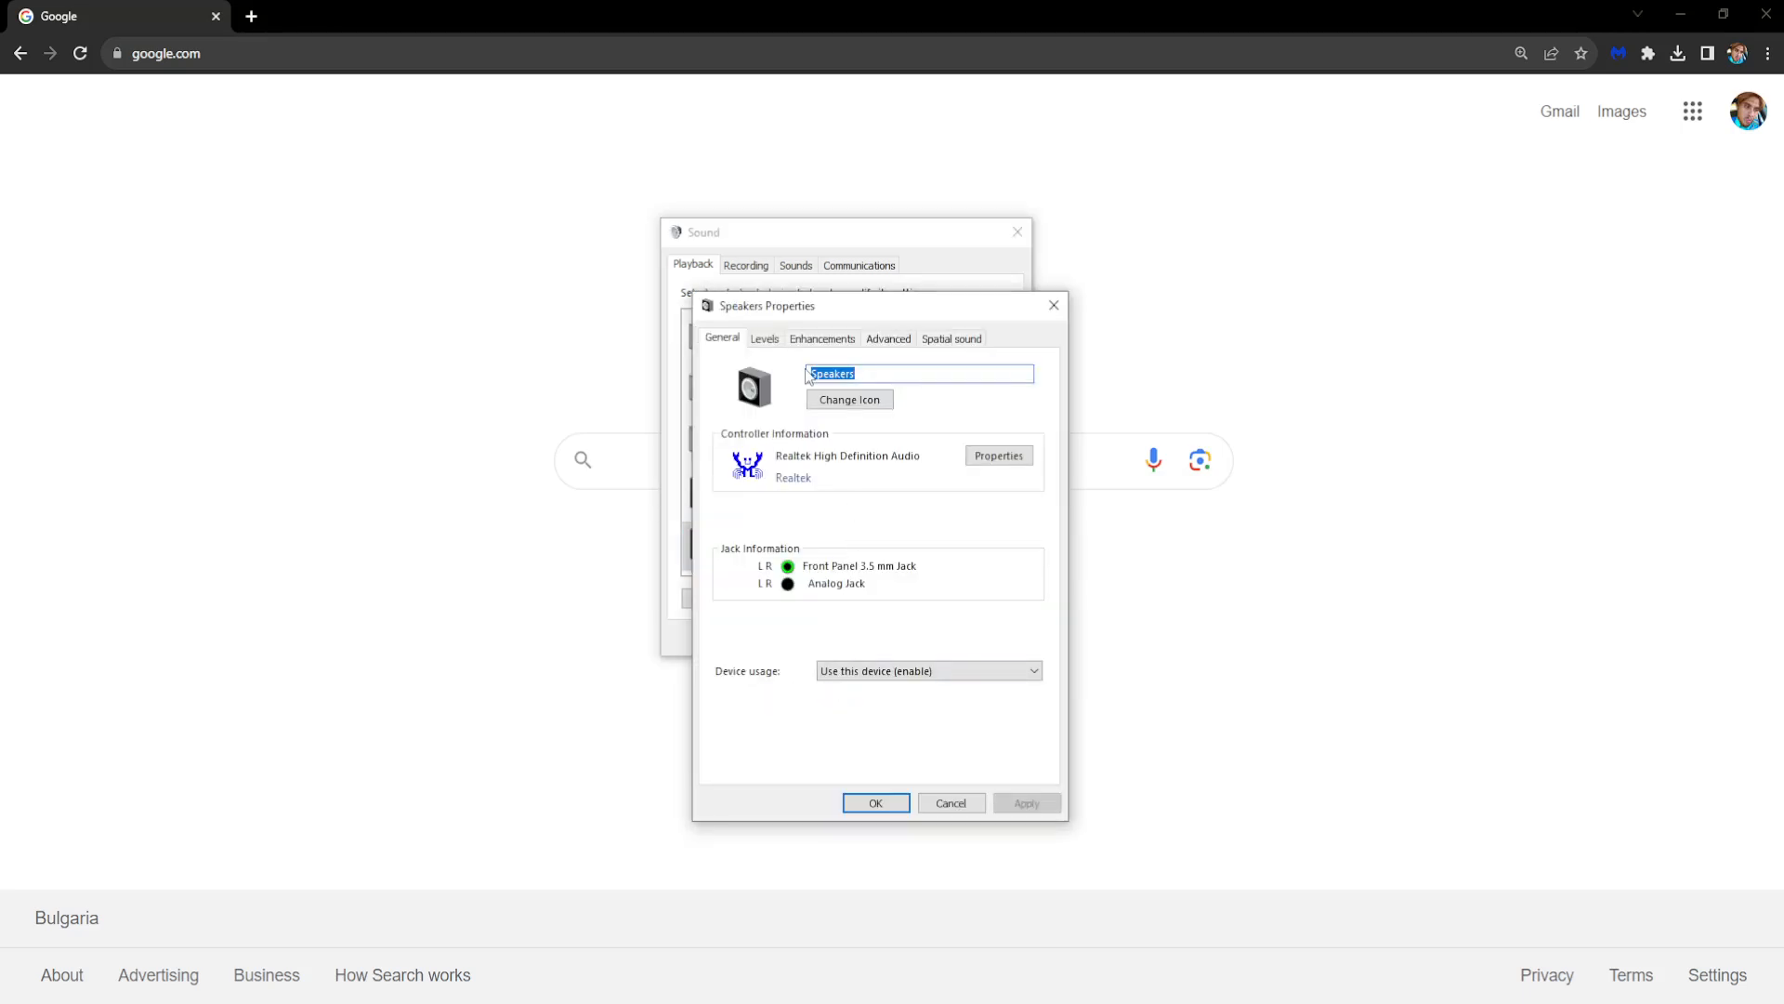
pyautogui.moveTo(768, 304); pyautogui.dragTo(755, 273)
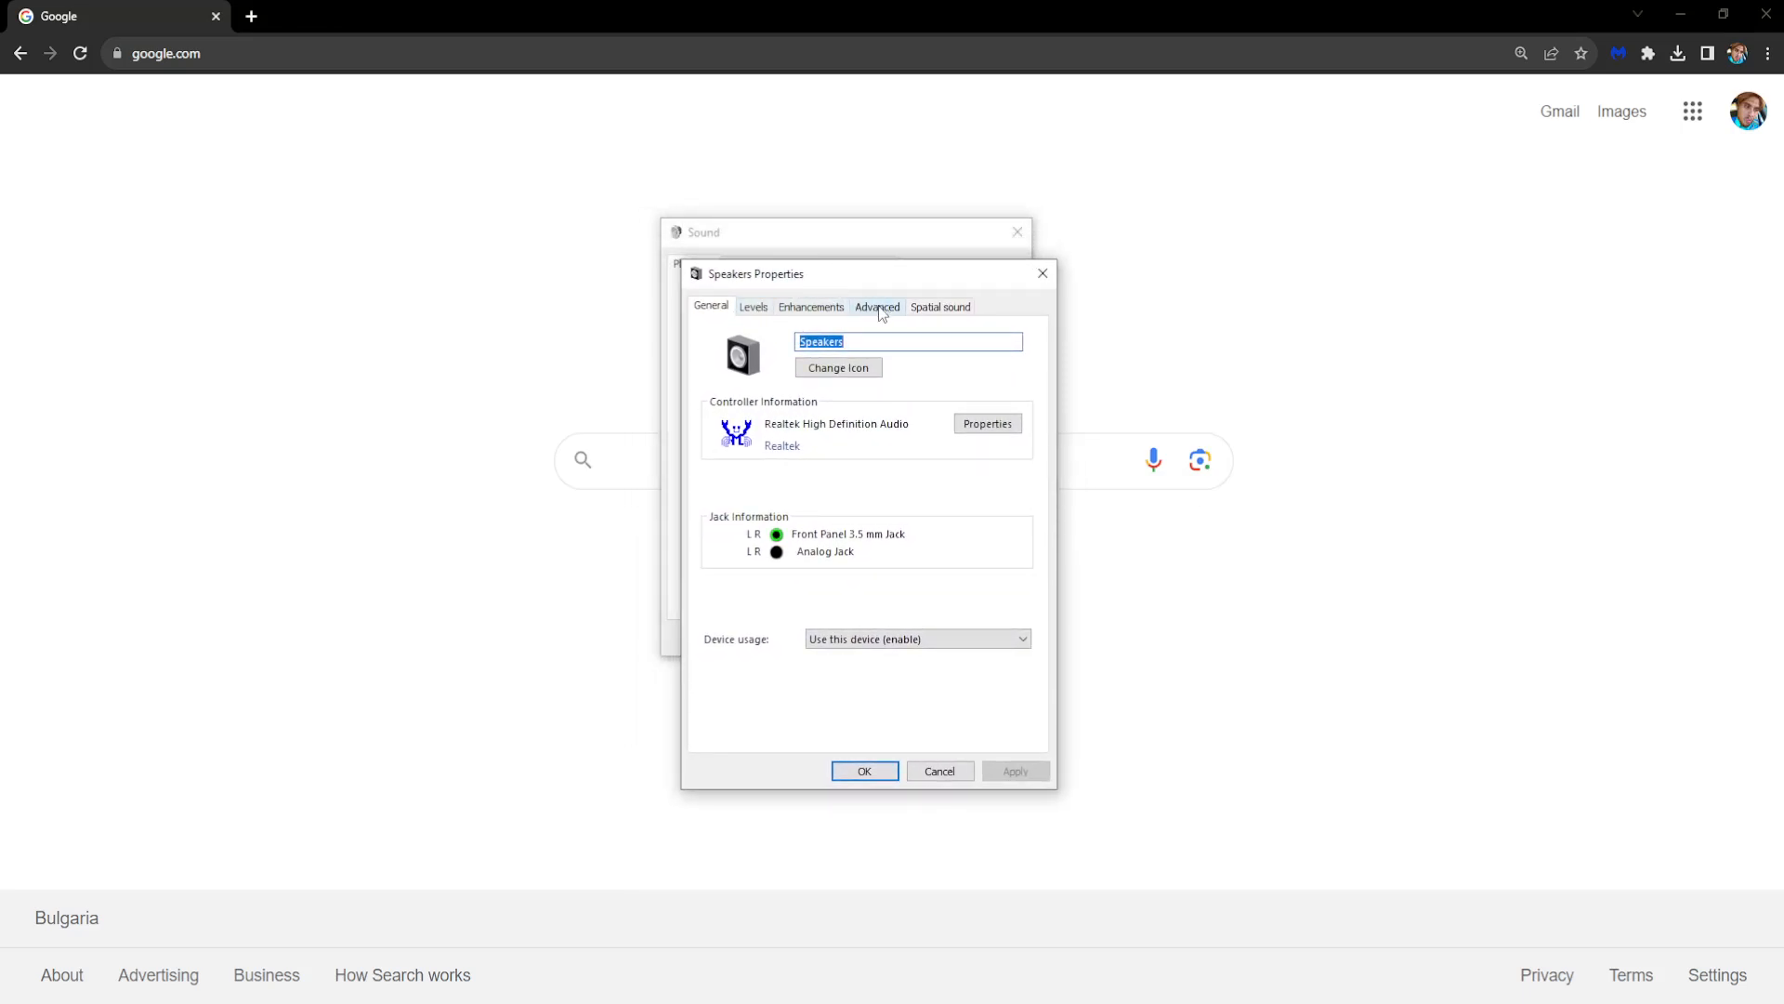
# - In Advanced settings, enable exclusive control and exclusive-mode priority, then confirm and close
pyautogui.click(877, 306)
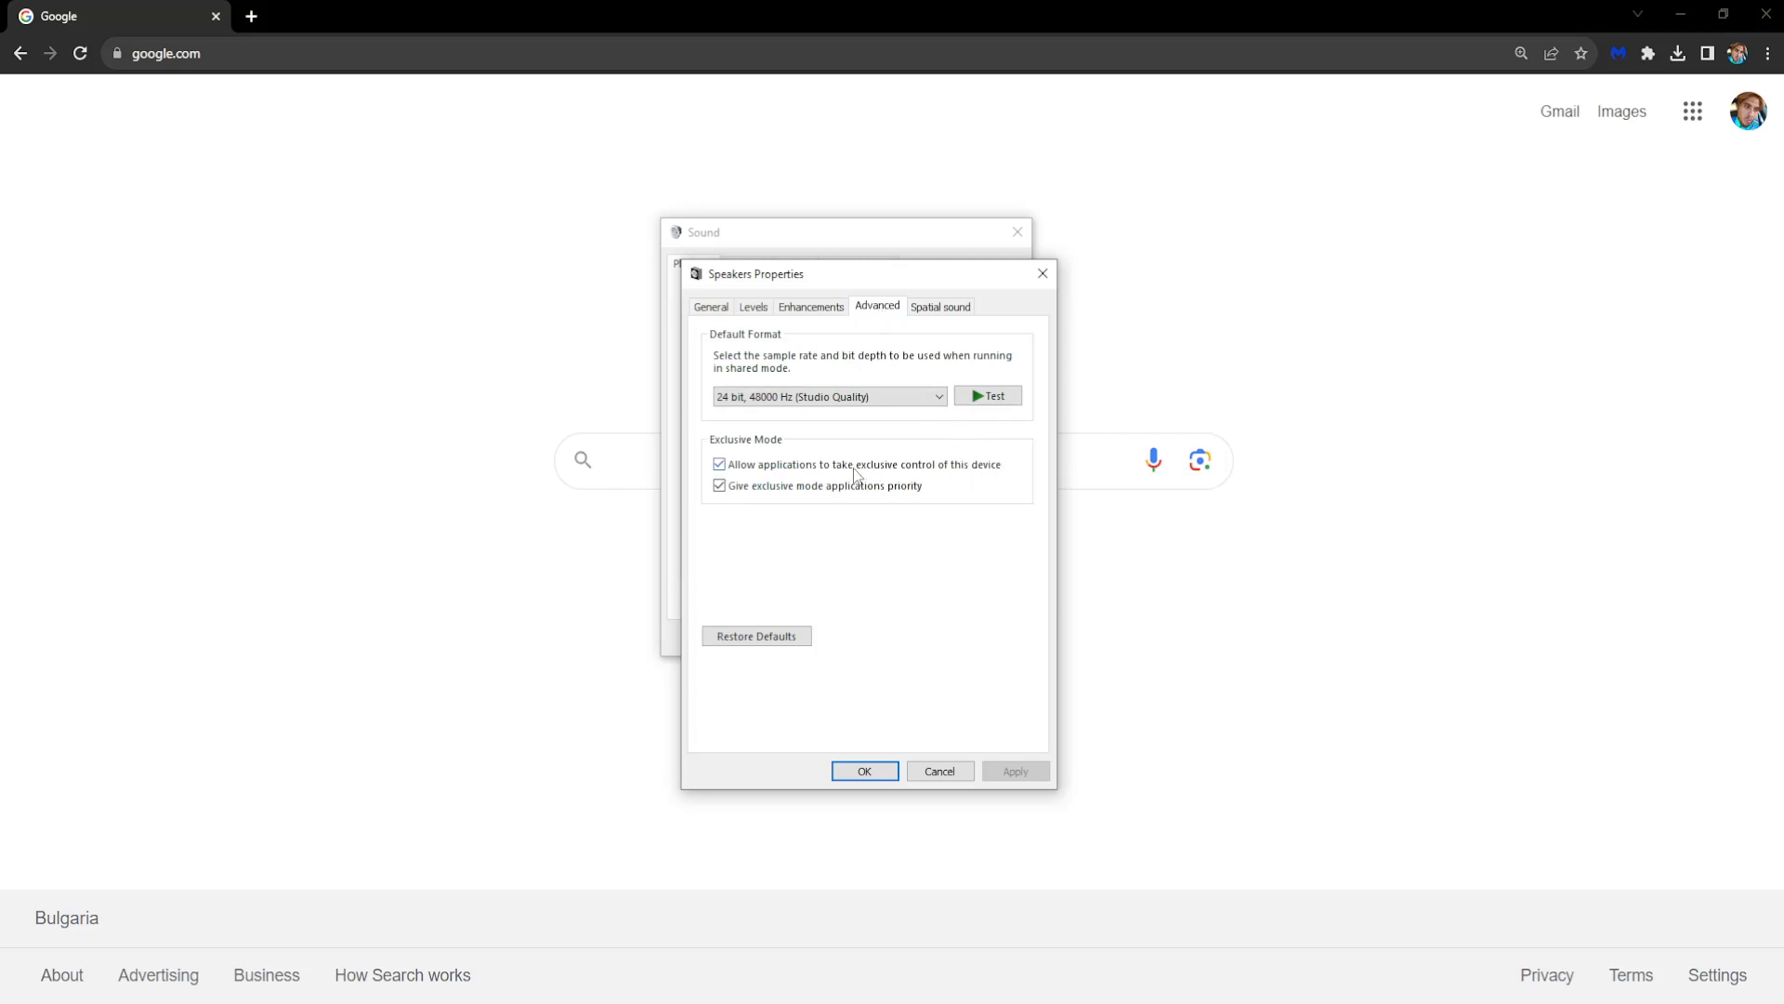
pyautogui.click(718, 464)
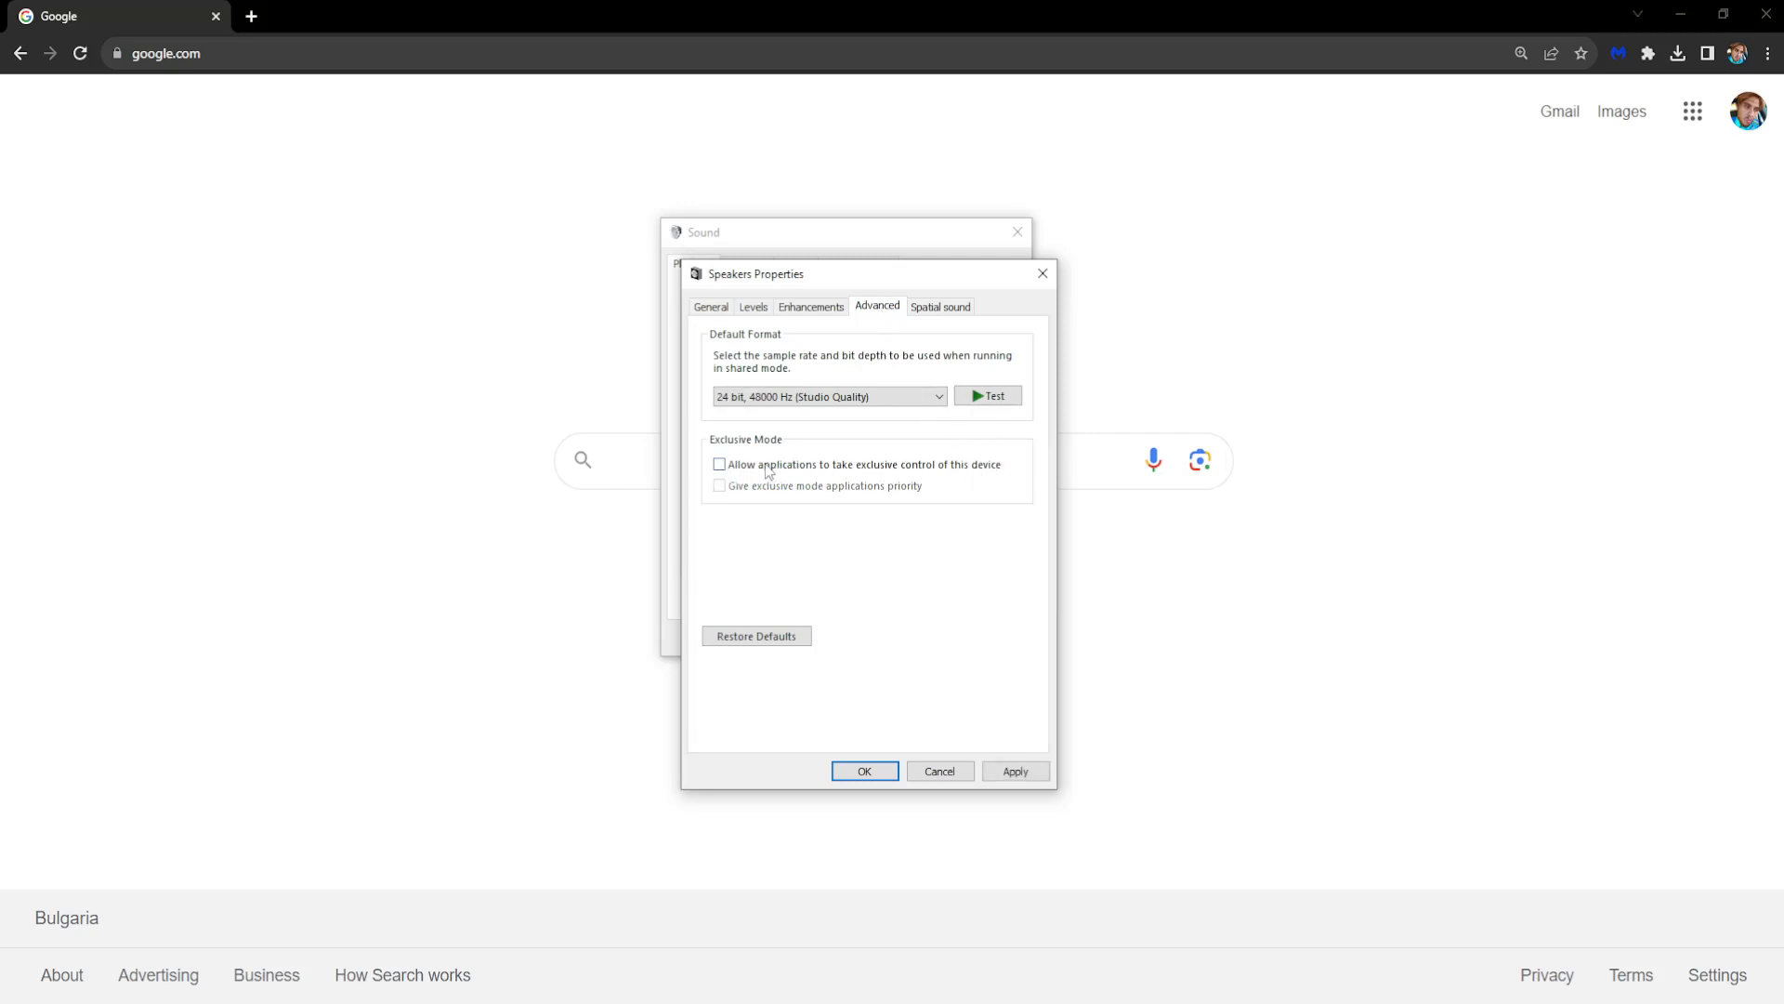
pyautogui.moveTo(963, 472)
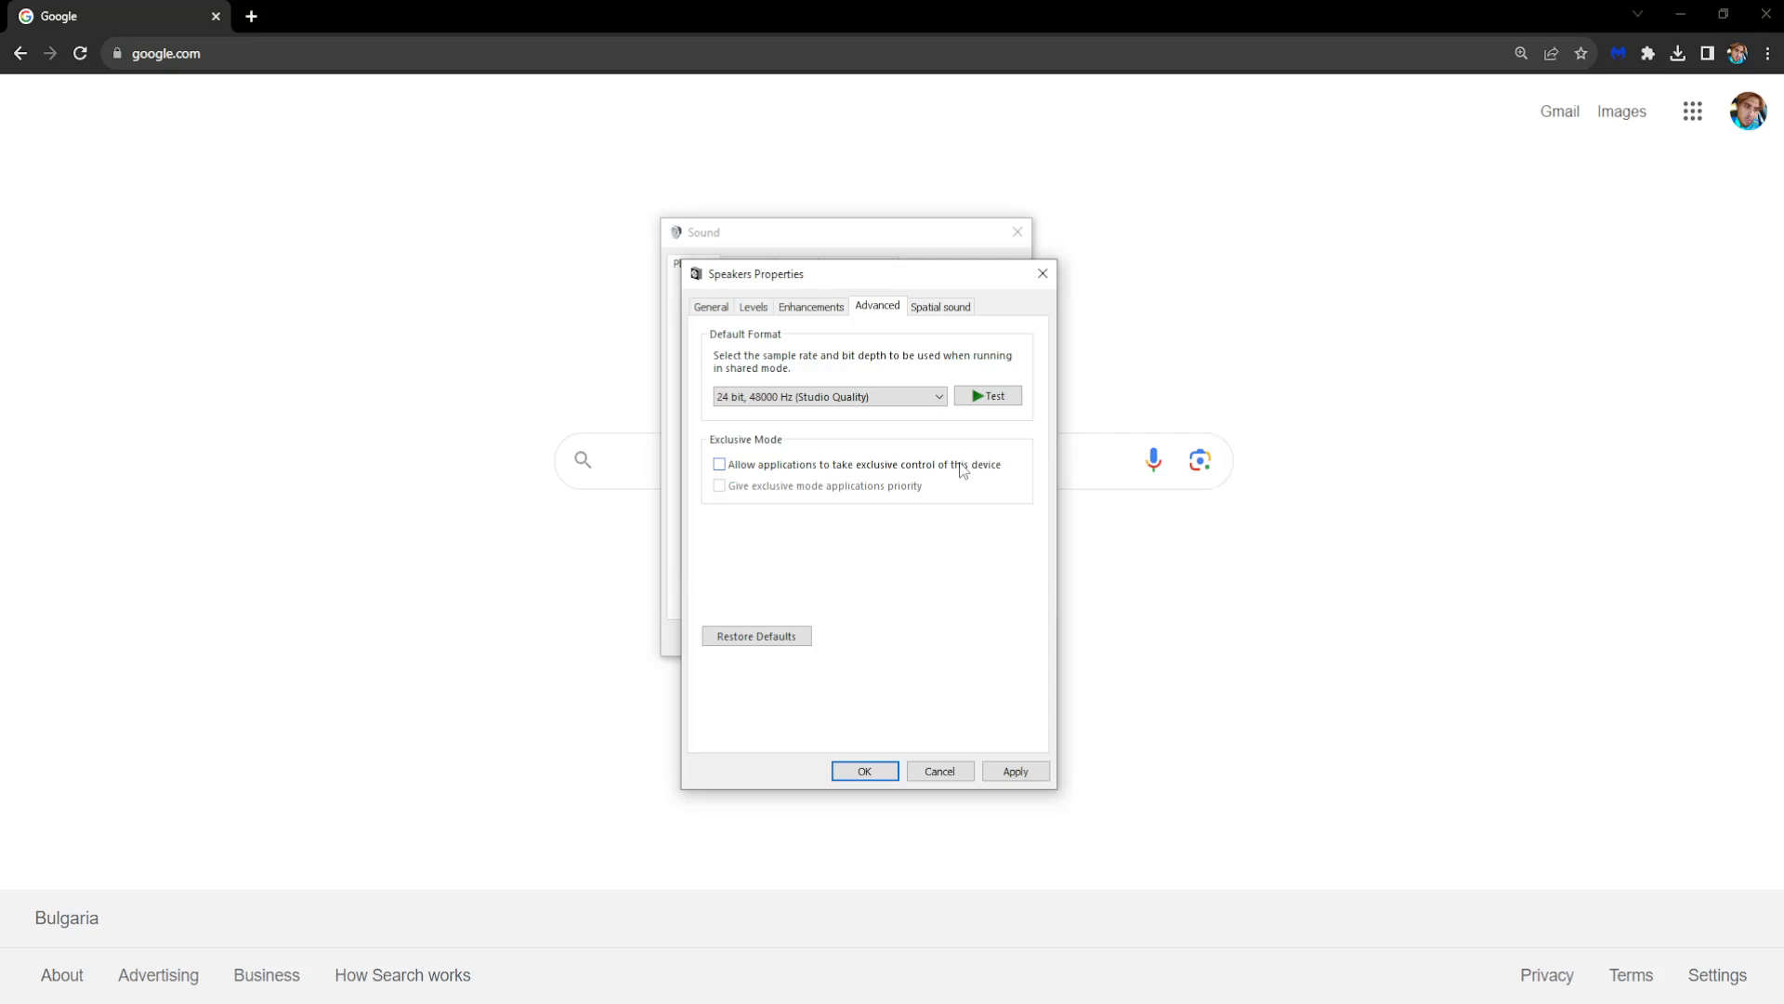
pyautogui.click(718, 463)
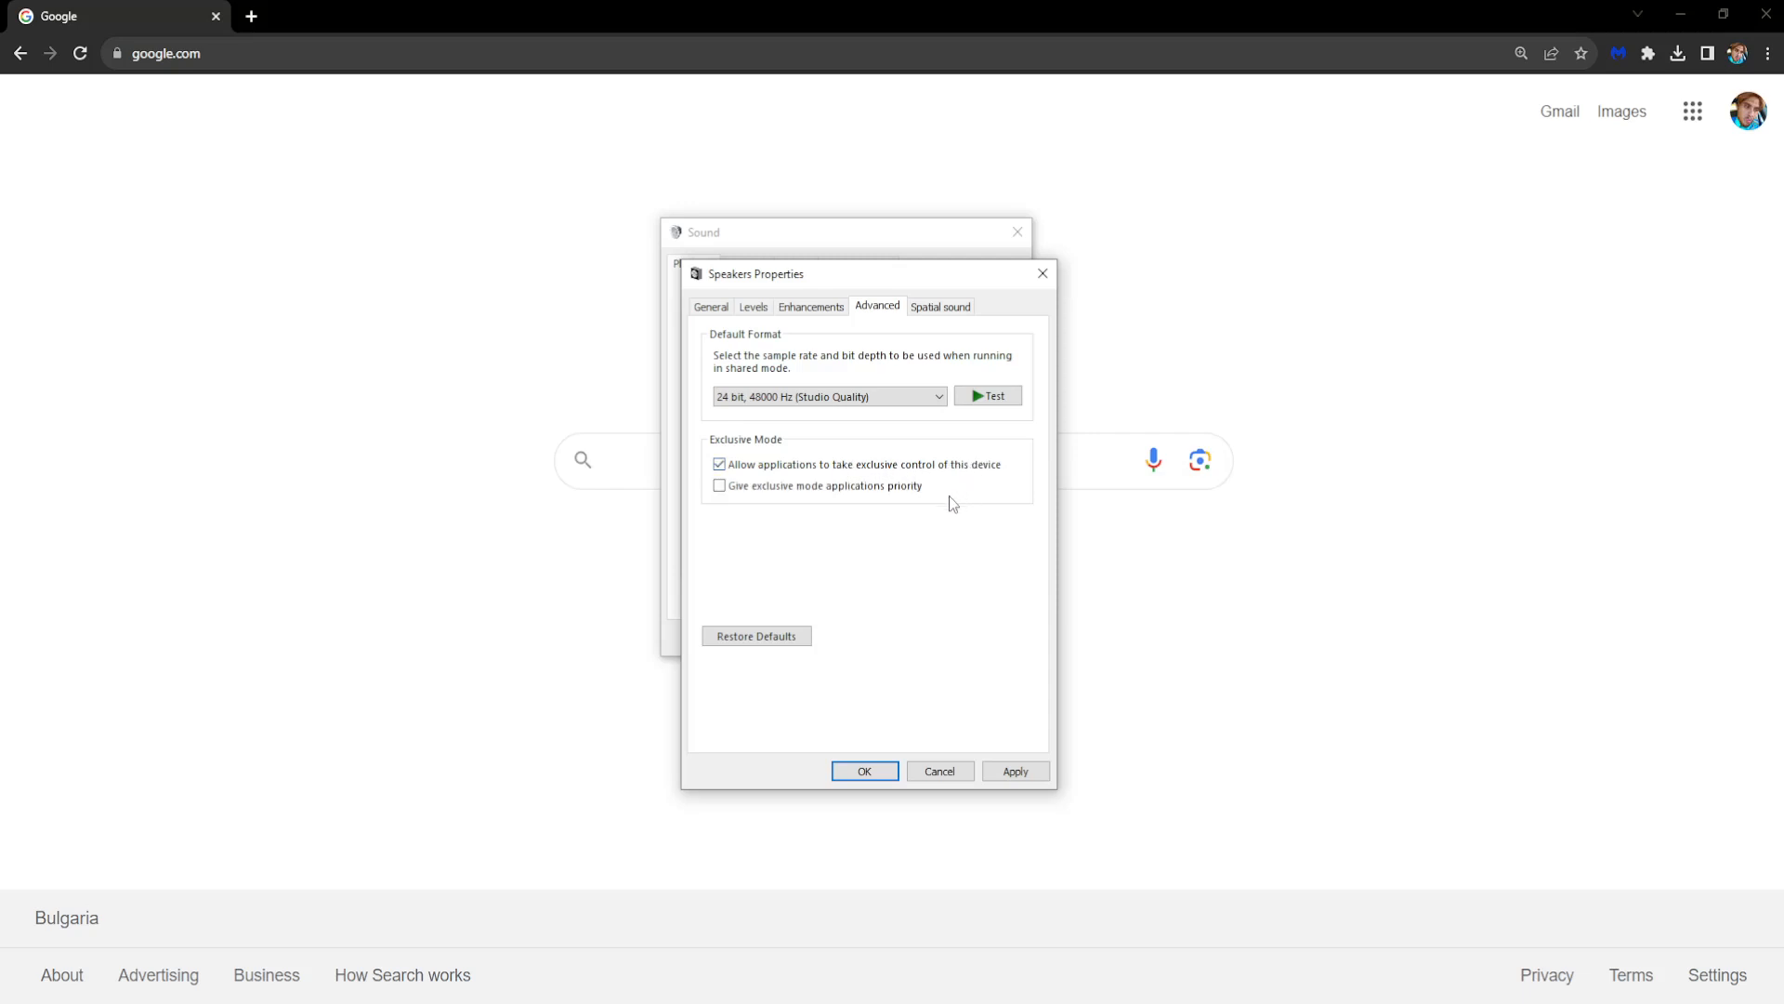
pyautogui.click(718, 486)
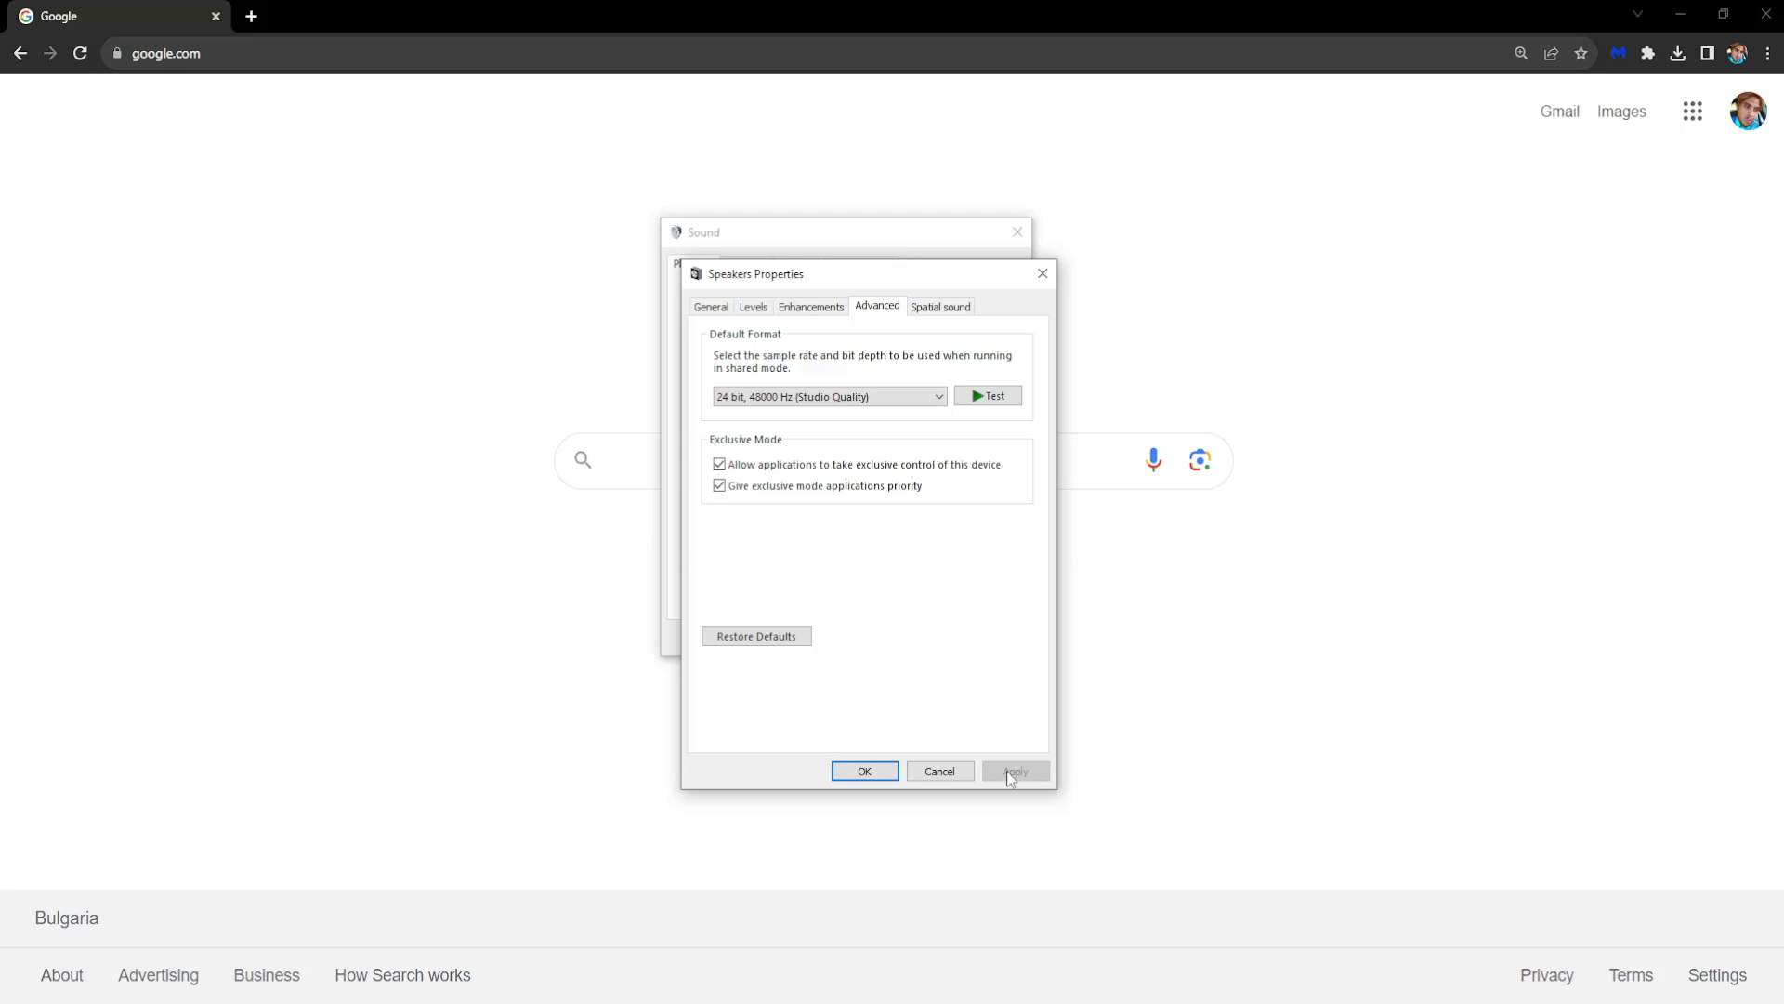
pyautogui.click(864, 770)
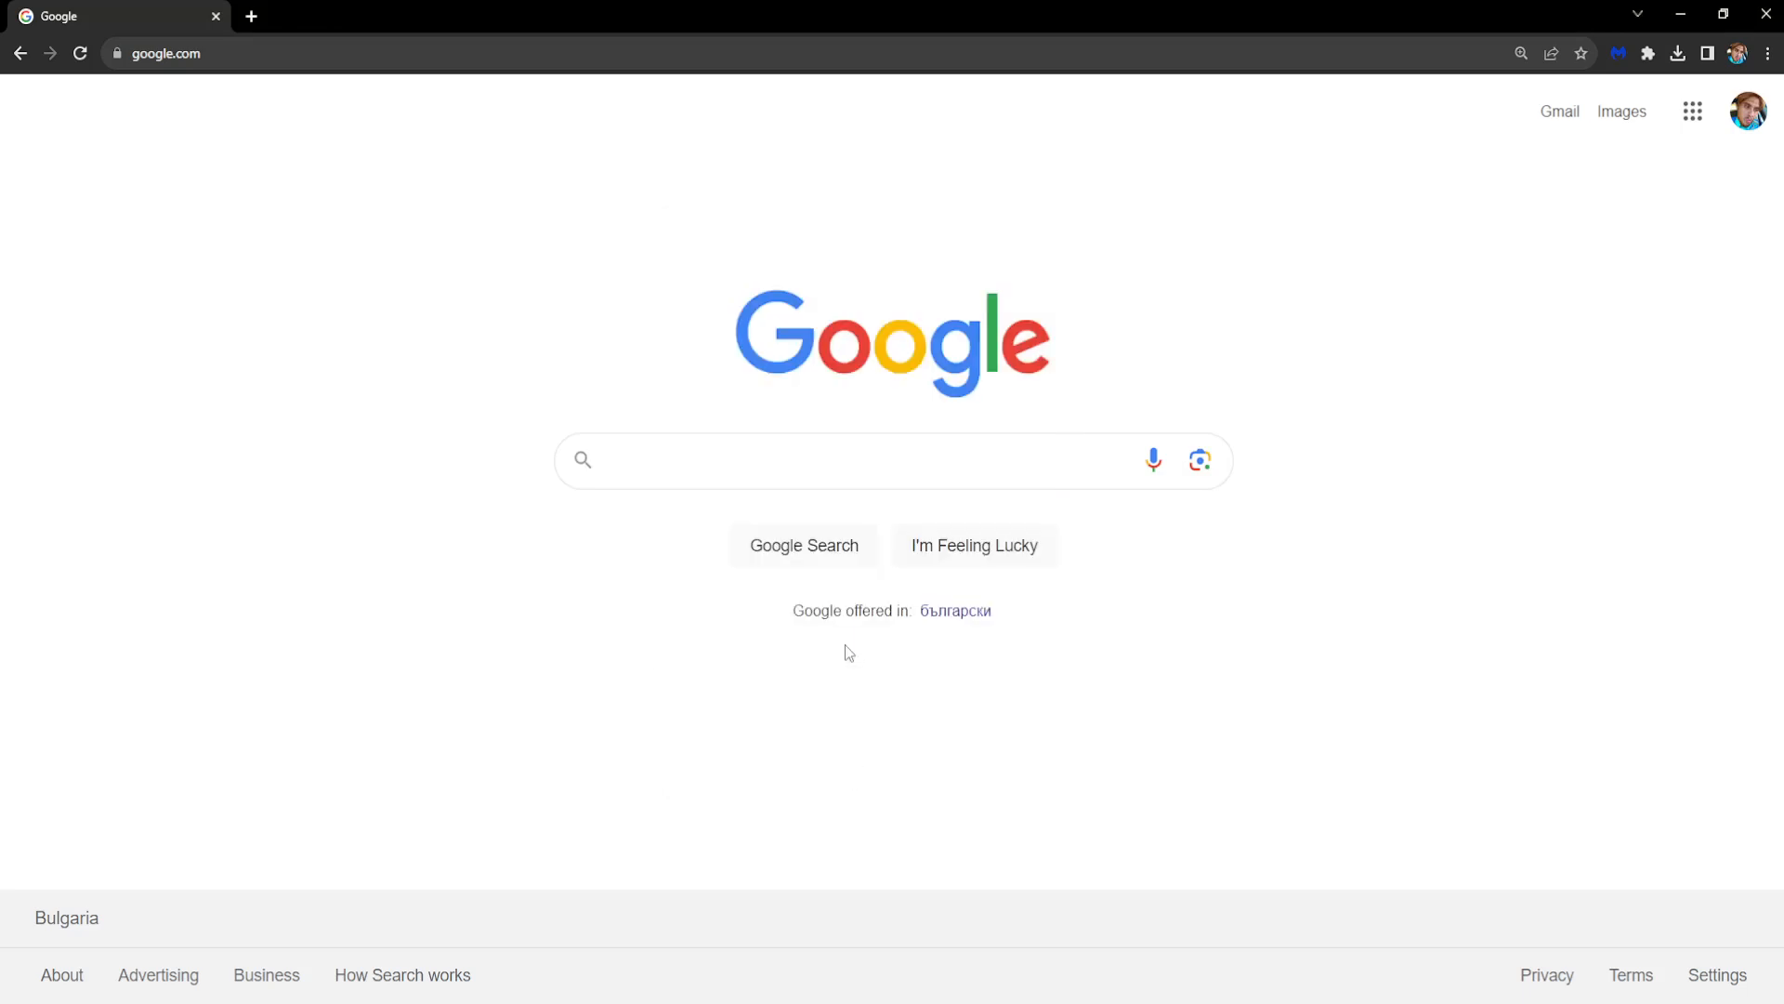